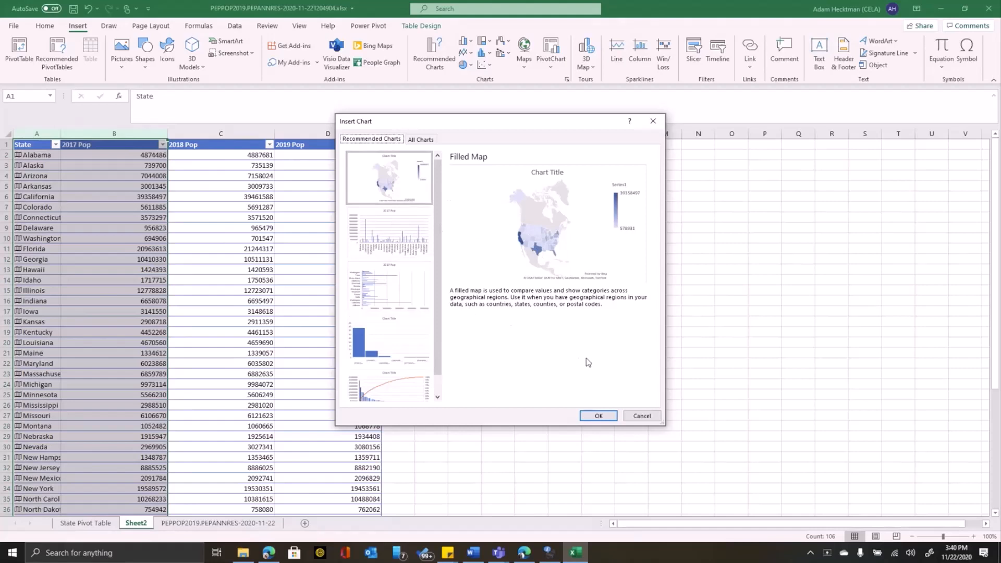
# Step: Insert the recommended filled map of state populations and title it '2017 Population Estimates'
pyautogui.click(597, 417)
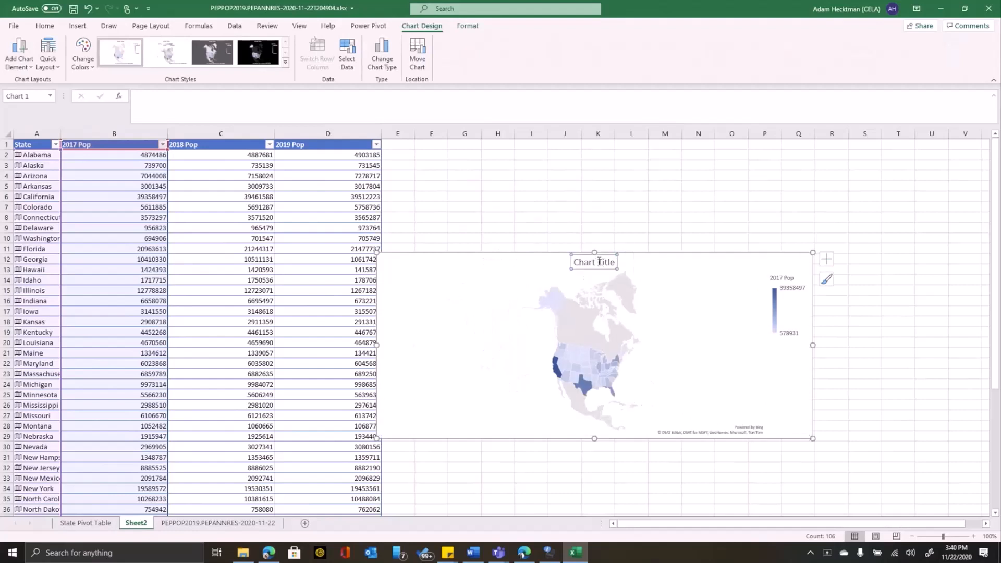
pyautogui.doubleClick(594, 262)
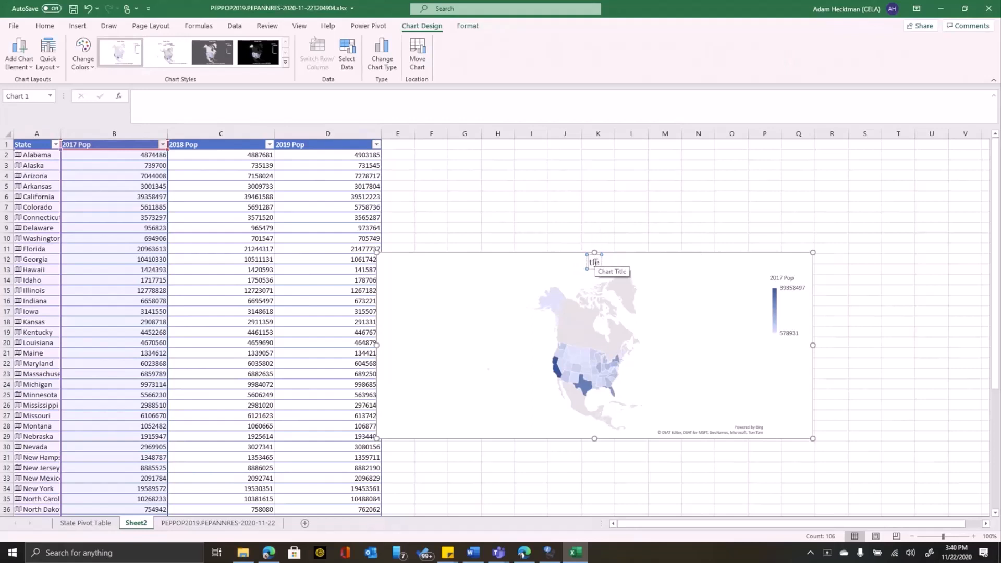
pyautogui.write('2017 Population Estima')
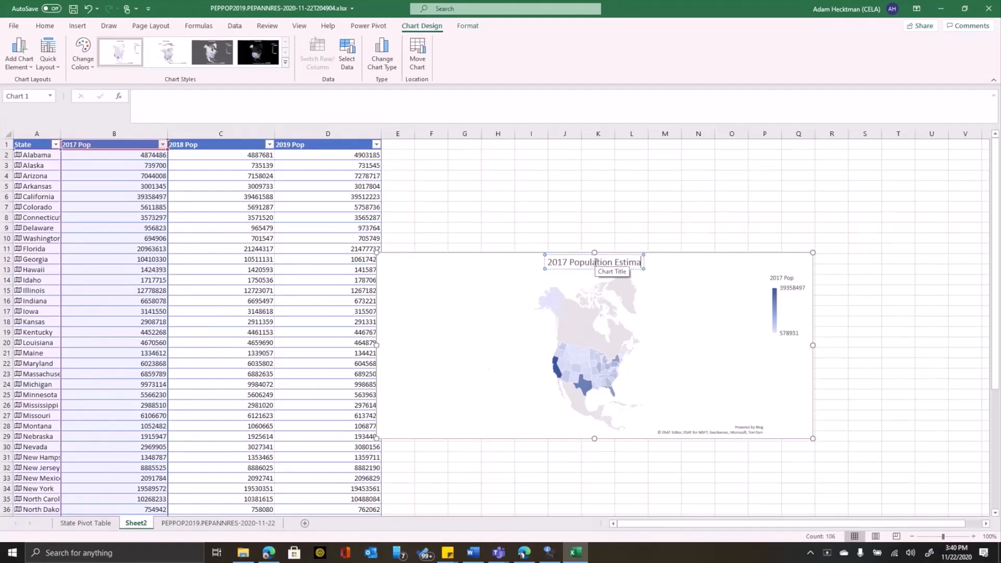
pyautogui.click(661, 352)
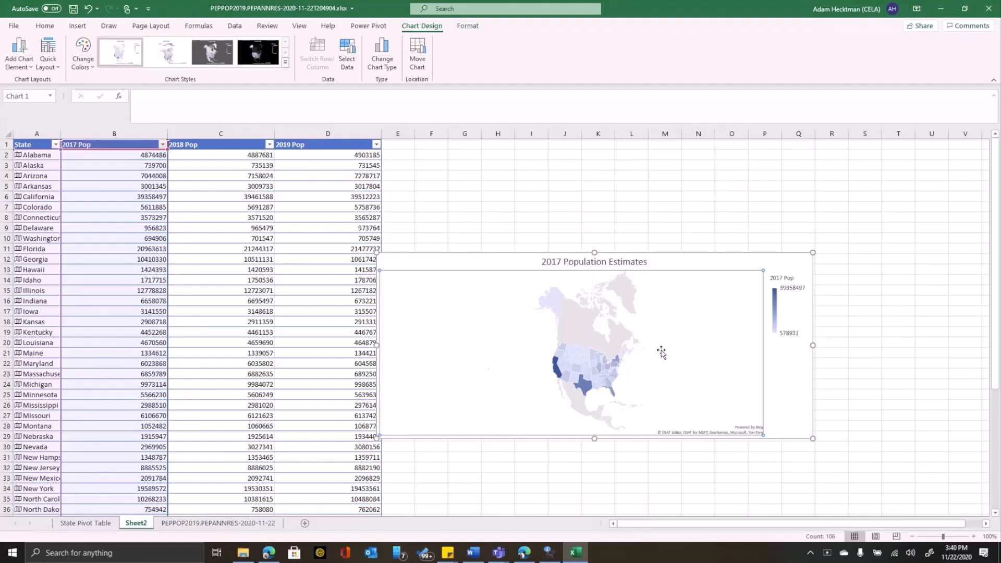
# Step: Set the map series projection to Mercator via Format Data Series
pyautogui.rightClick(581, 370)
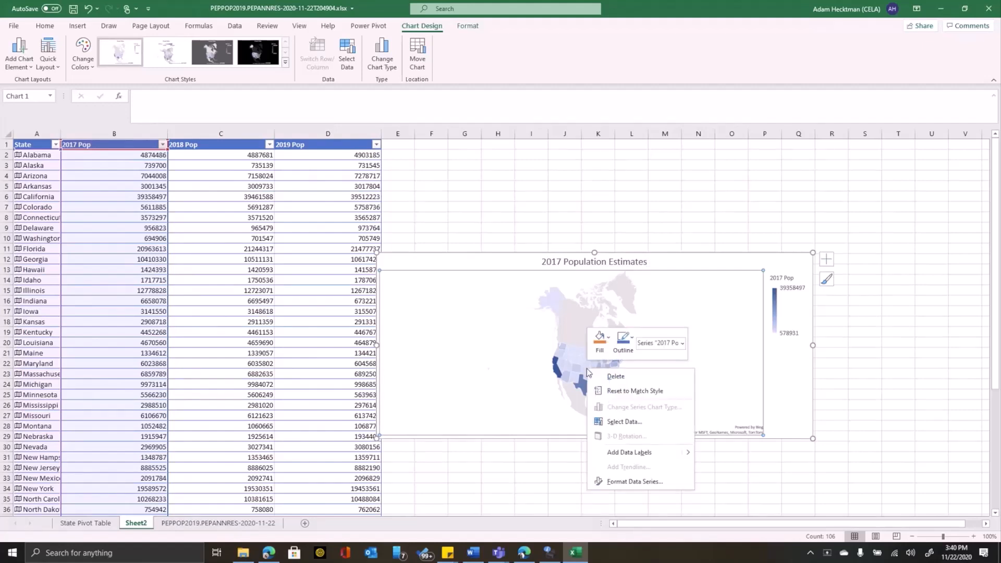
pyautogui.moveTo(642, 494)
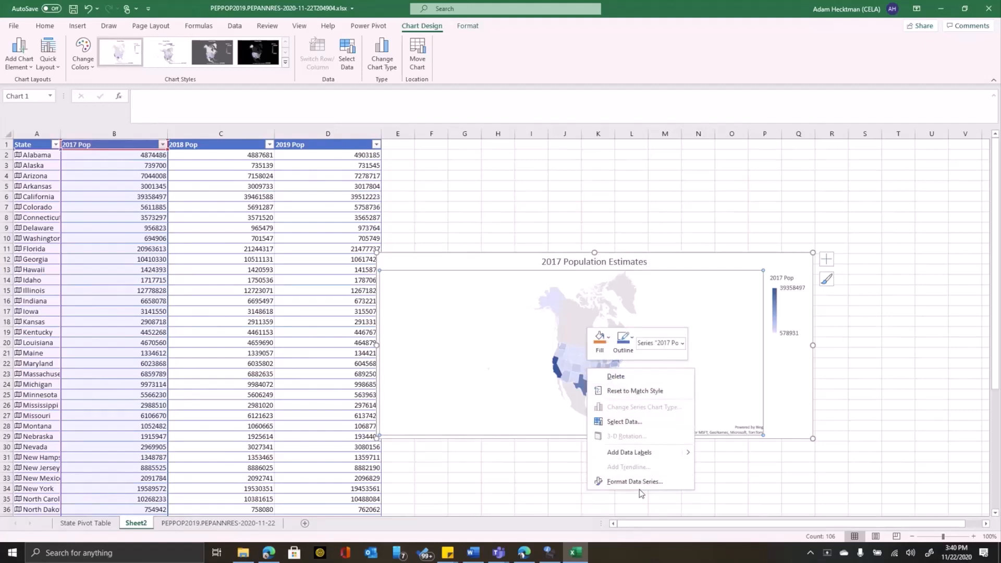
pyautogui.click(634, 481)
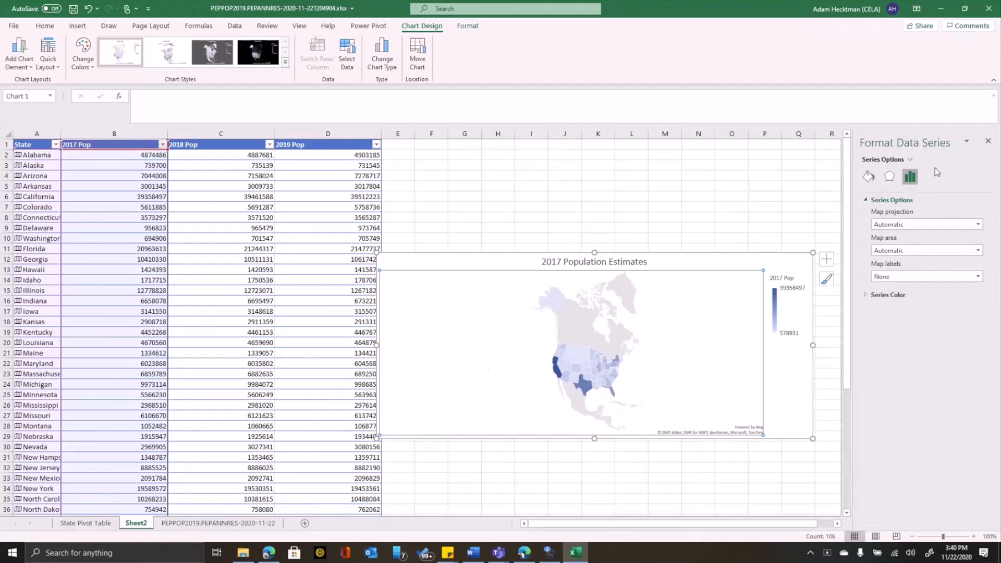
pyautogui.moveTo(915, 223)
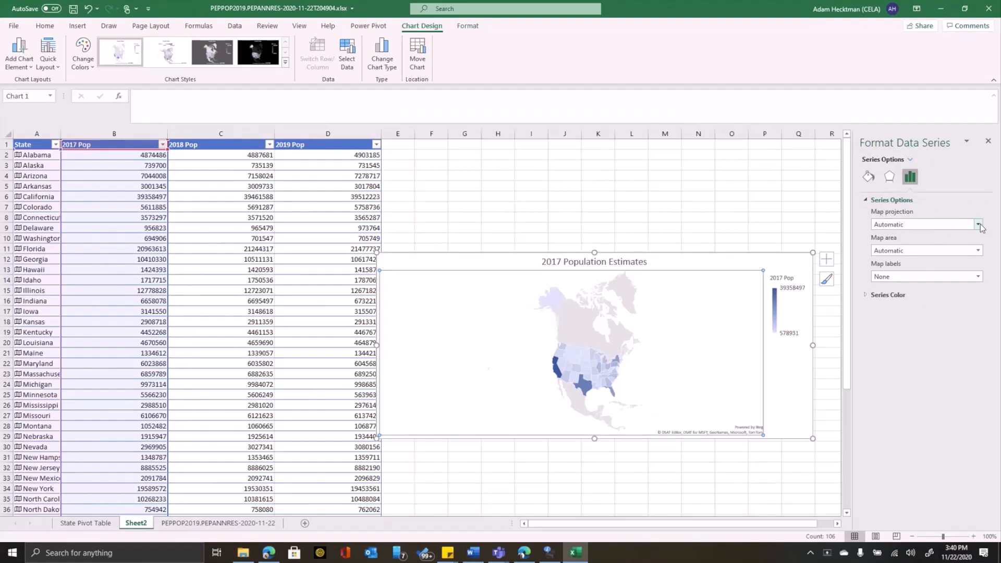
pyautogui.click(978, 224)
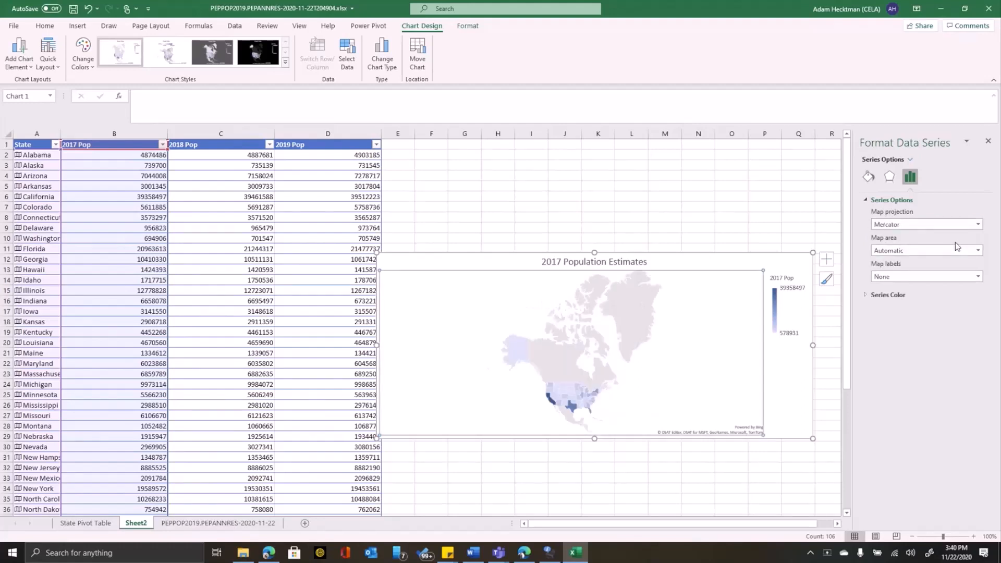
pyautogui.moveTo(580, 399)
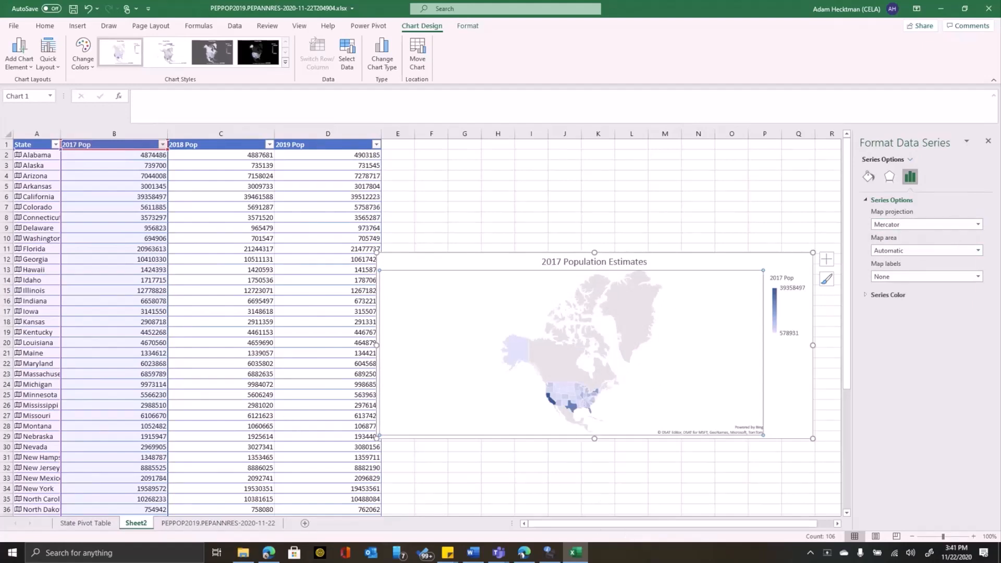
pyautogui.moveTo(126, 467)
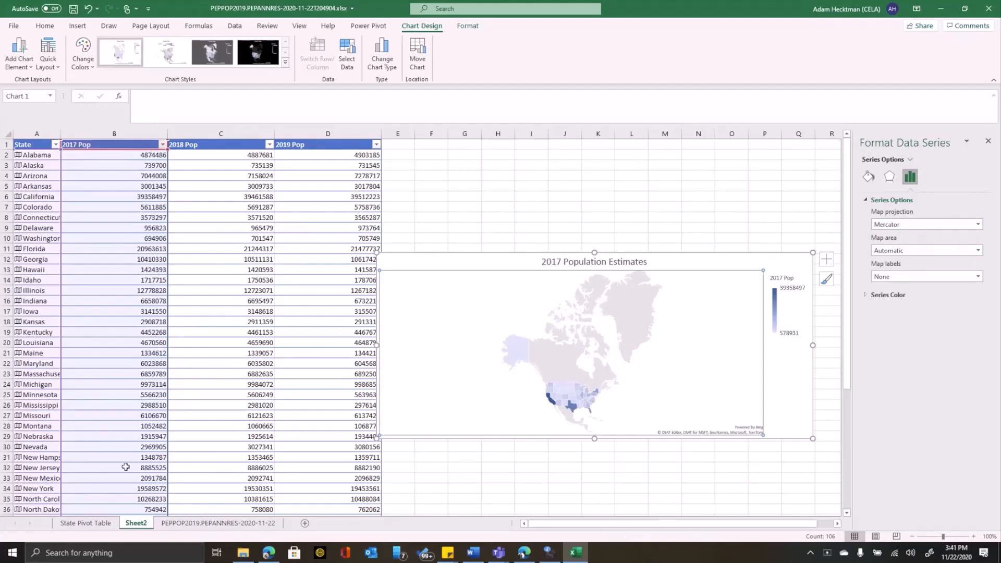
pyautogui.click(328, 394)
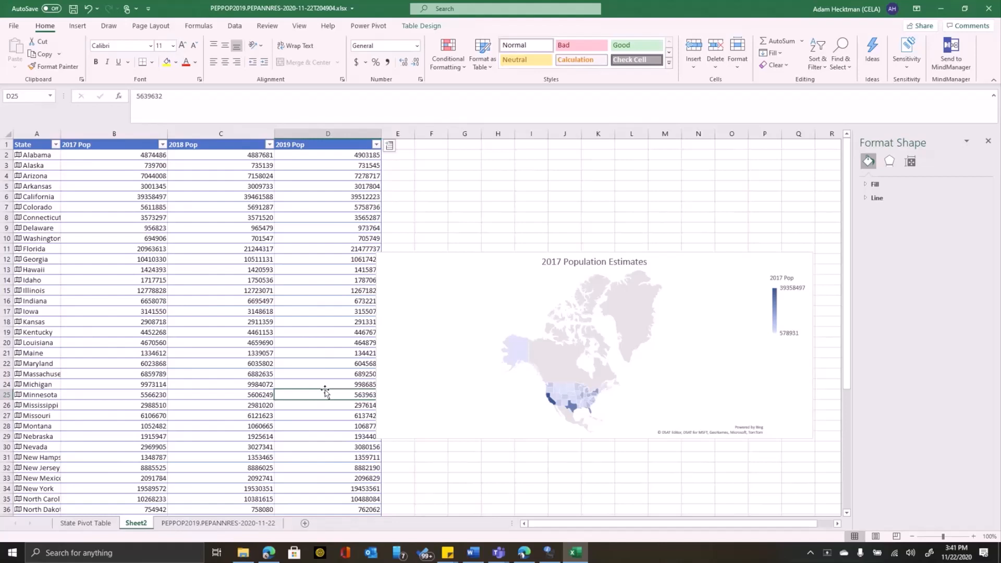
pyautogui.moveTo(205, 296)
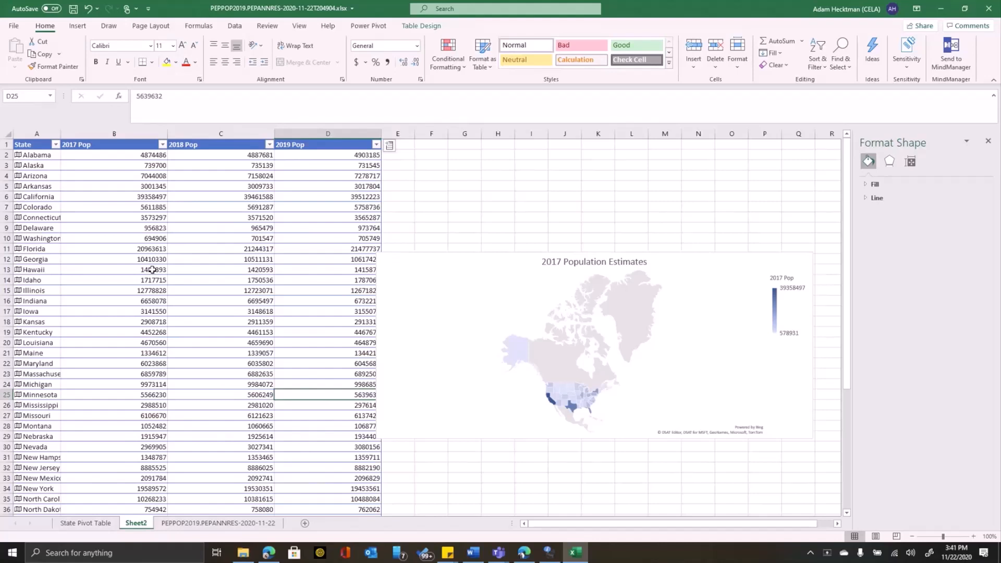
pyautogui.moveTo(468, 298)
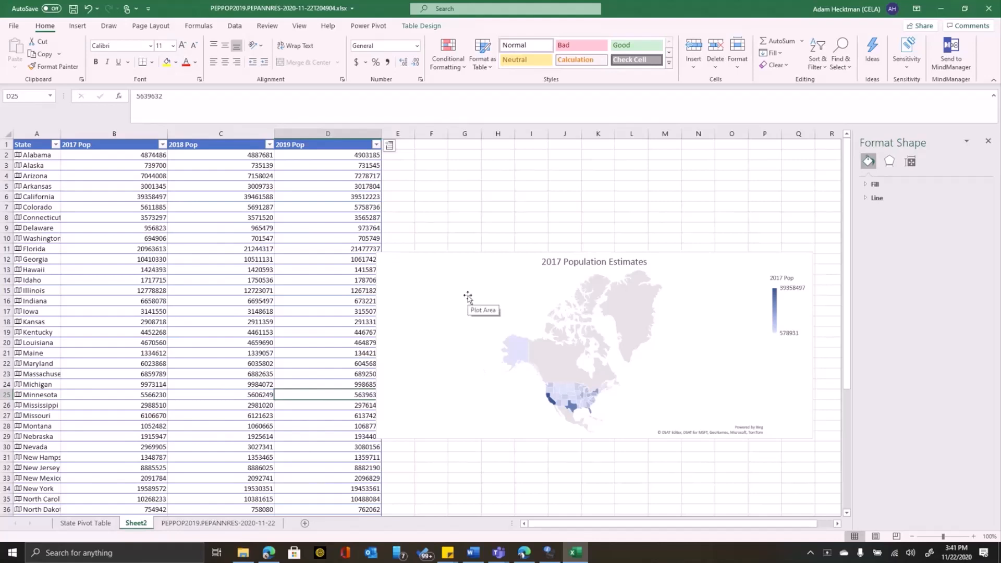
pyautogui.moveTo(122, 311)
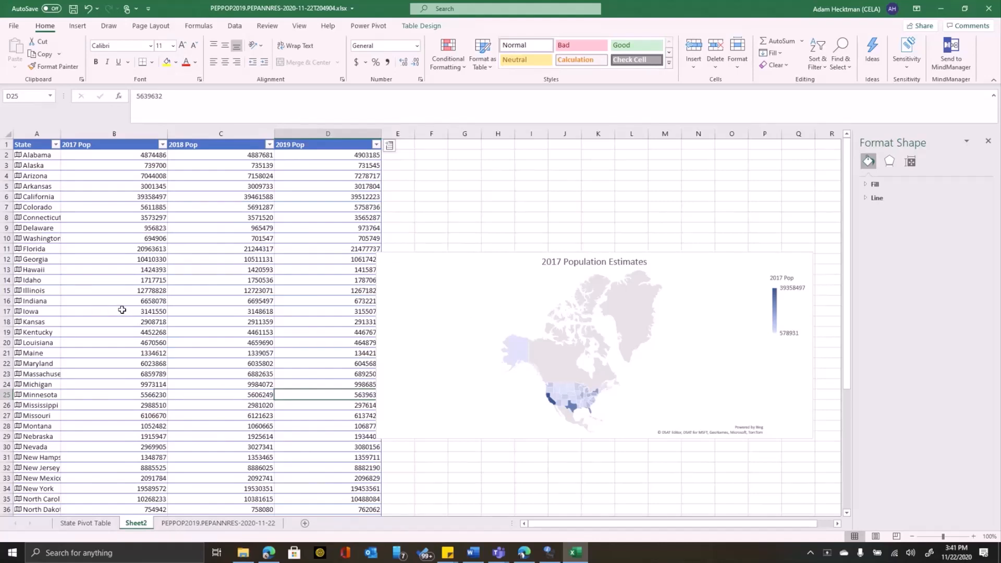
pyautogui.click(126, 300)
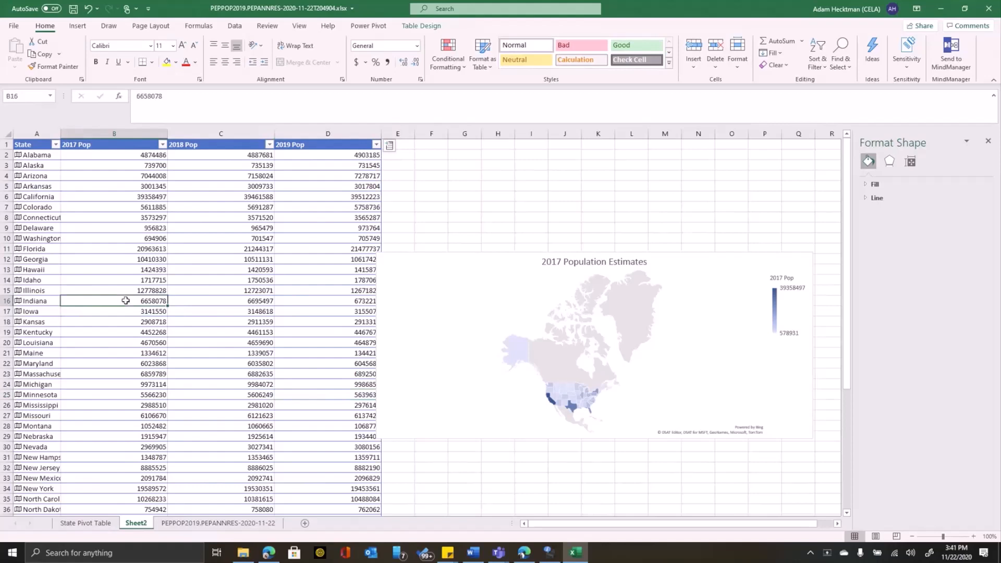
pyautogui.moveTo(127, 300)
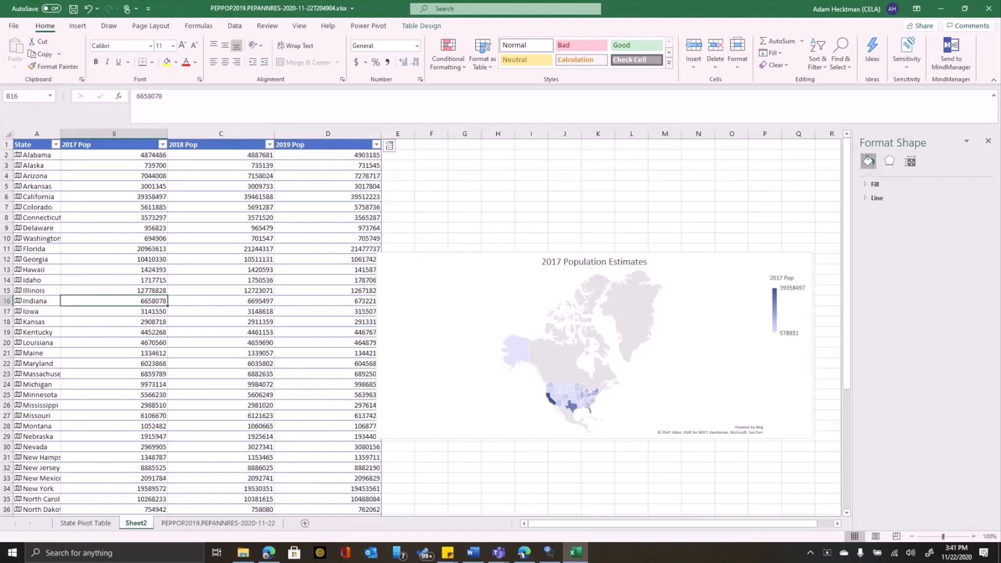
# Step: Delete the map chart and launch 3D Maps from Insert for the population table
pyautogui.click(593, 345)
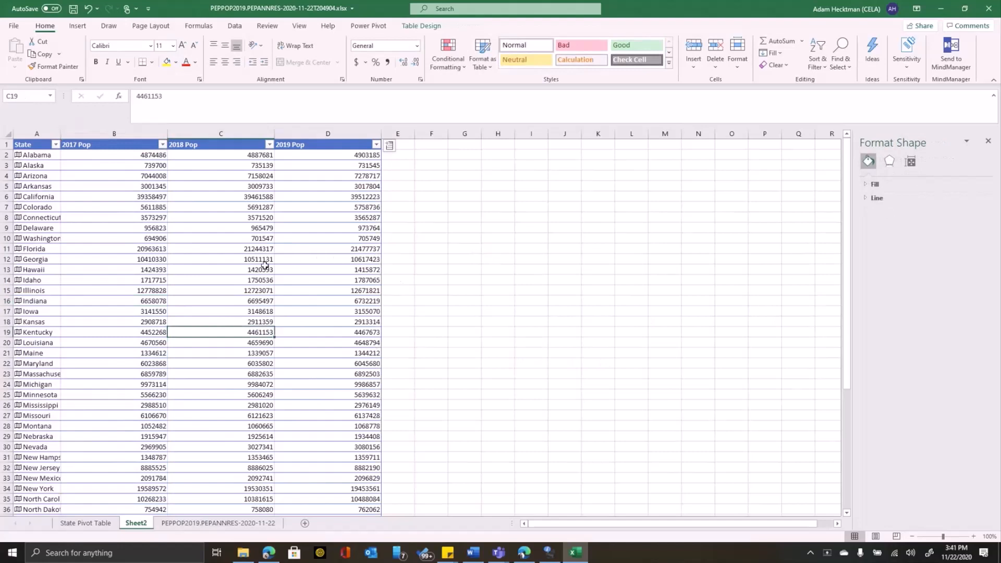
pyautogui.click(76, 25)
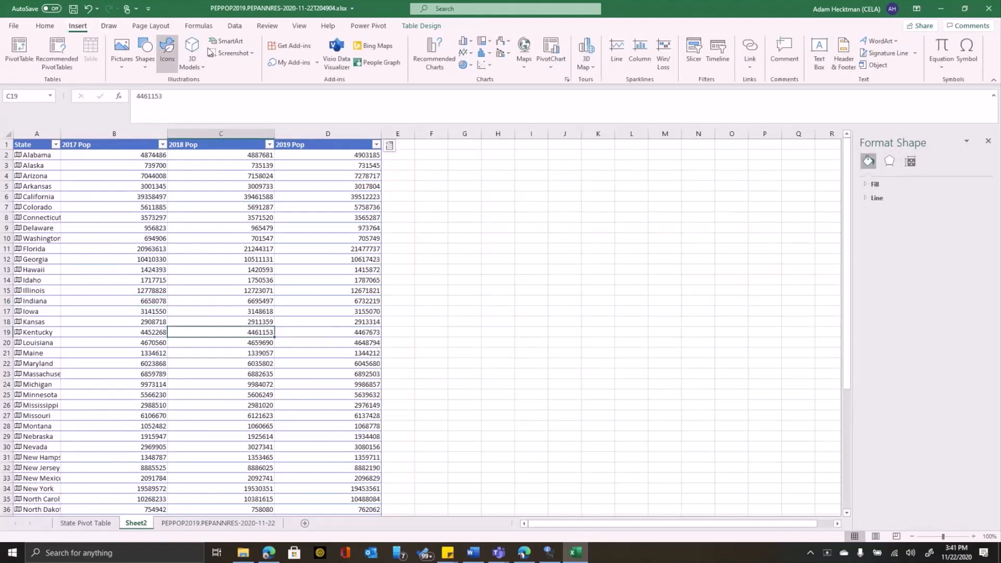
pyautogui.click(585, 53)
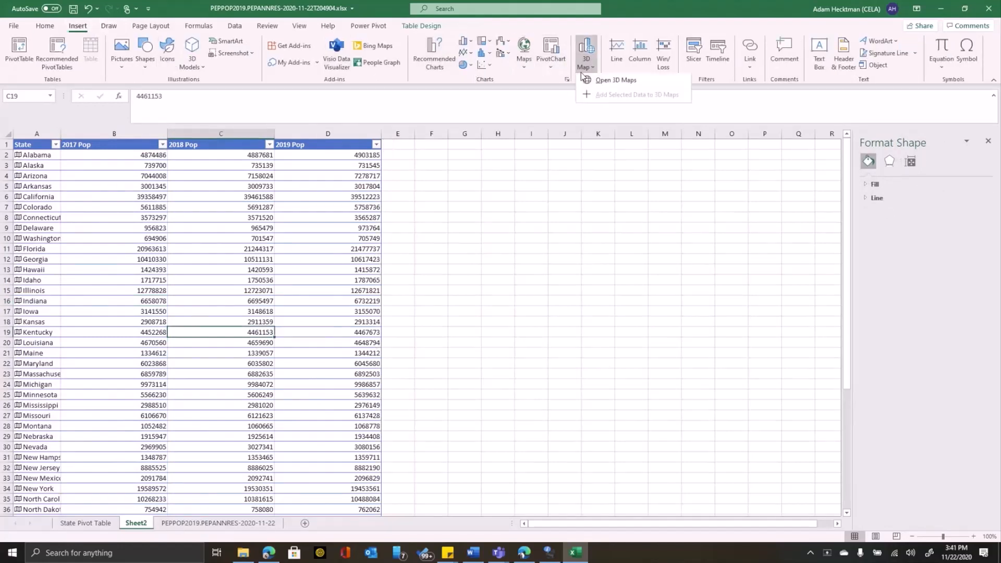
pyautogui.click(615, 80)
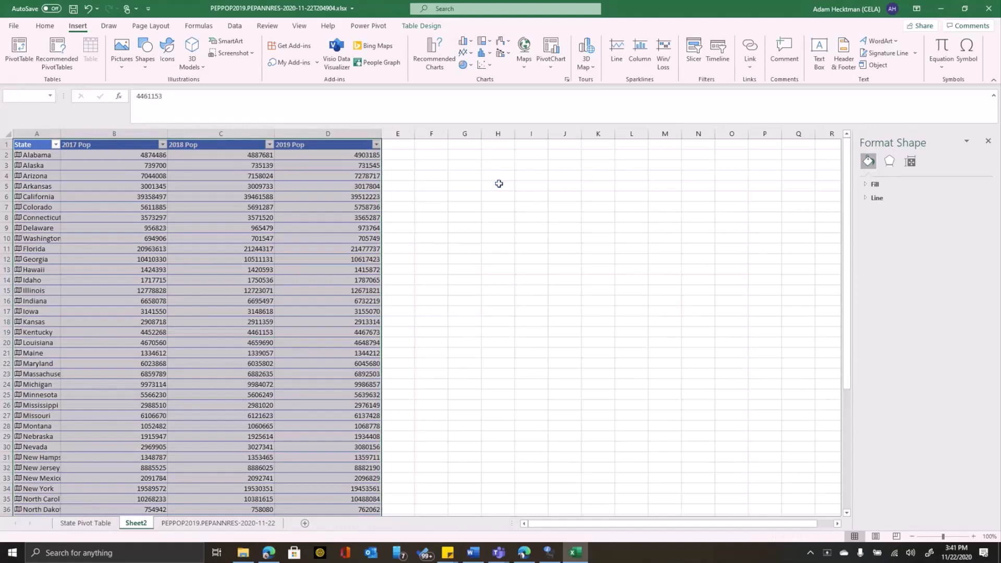
# Step: Map State as the location, then zoom in on the US and tilt toward the horizon
pyautogui.click(584, 52)
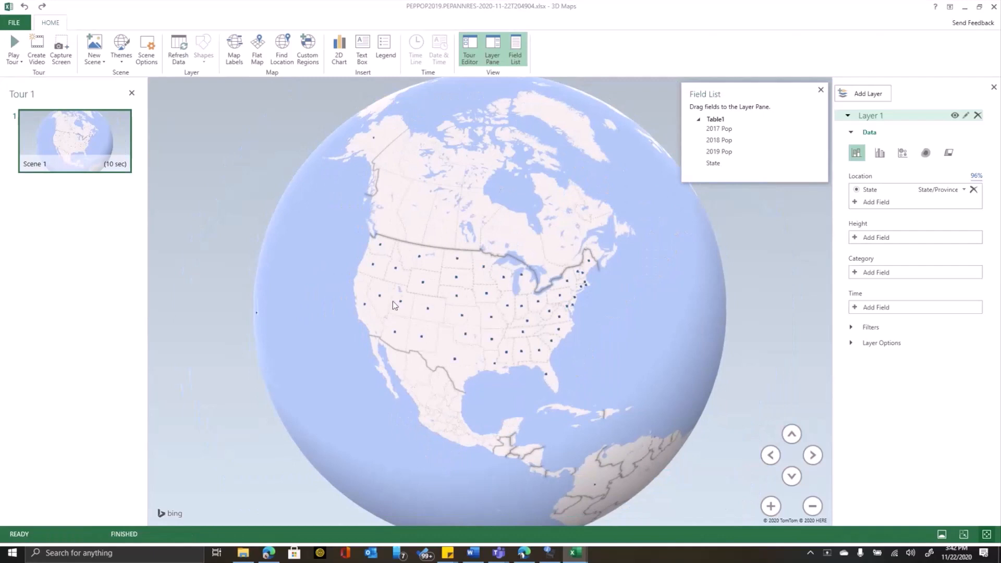
pyautogui.moveTo(511, 314)
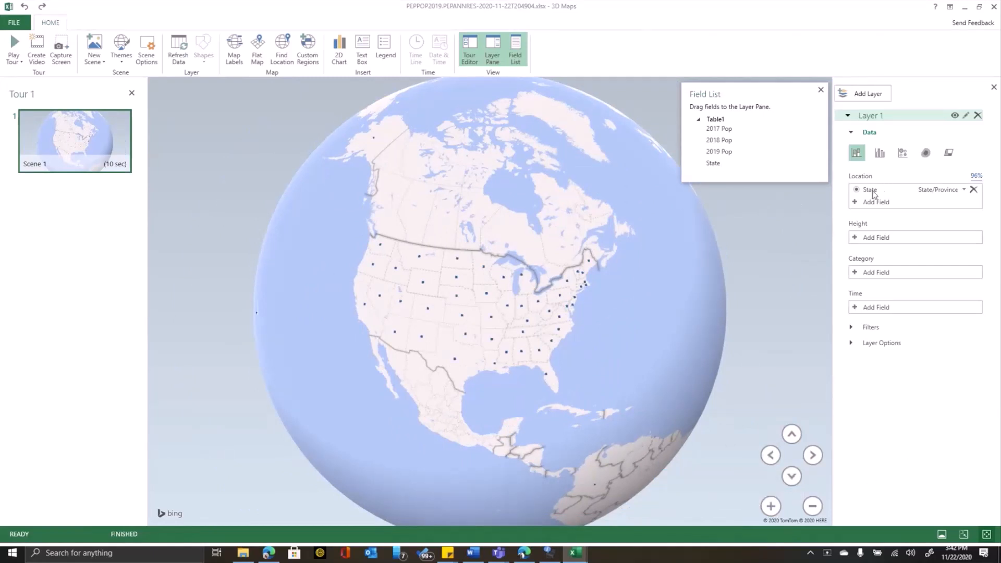
pyautogui.moveTo(870, 190)
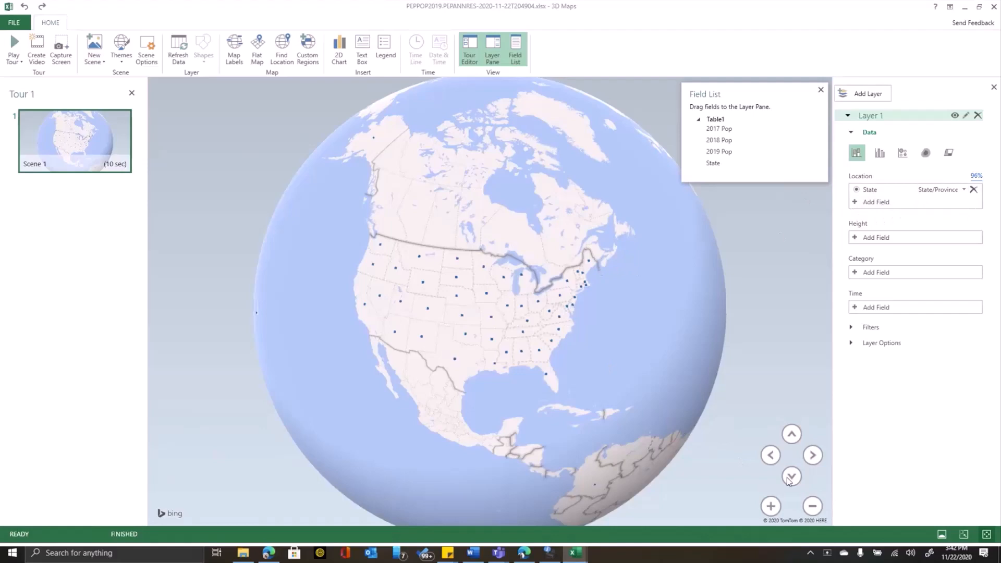
pyautogui.click(771, 507)
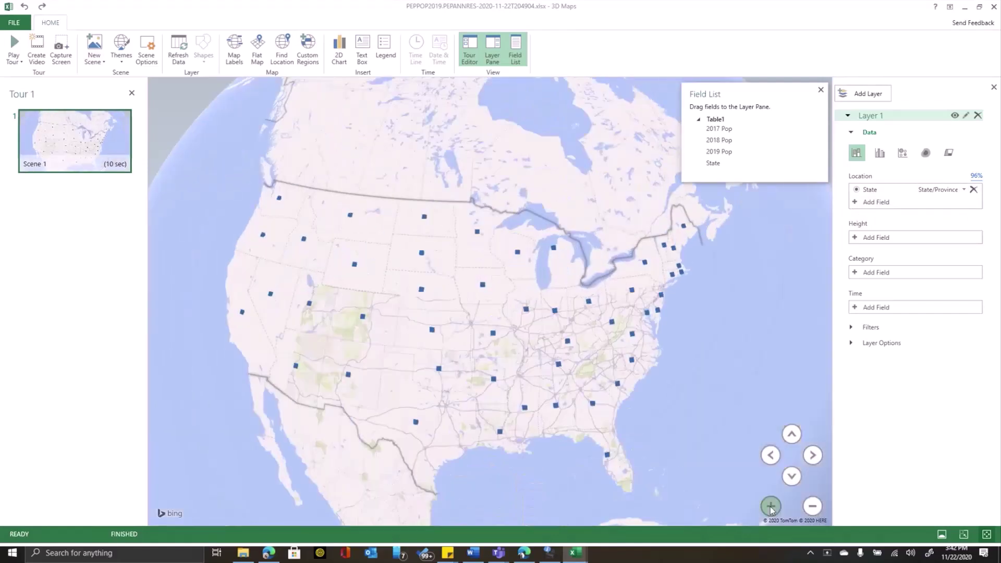
pyautogui.click(770, 507)
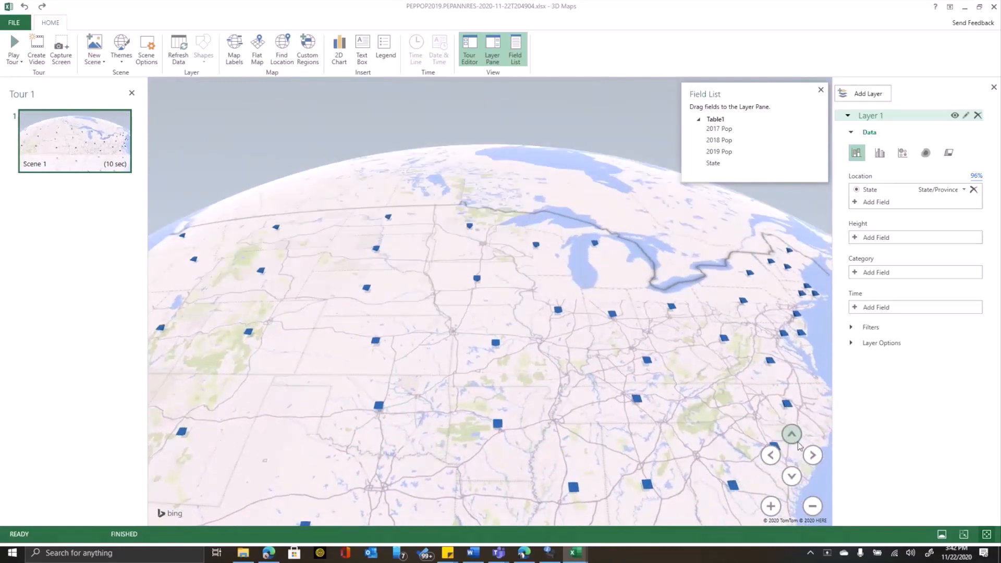
pyautogui.click(791, 434)
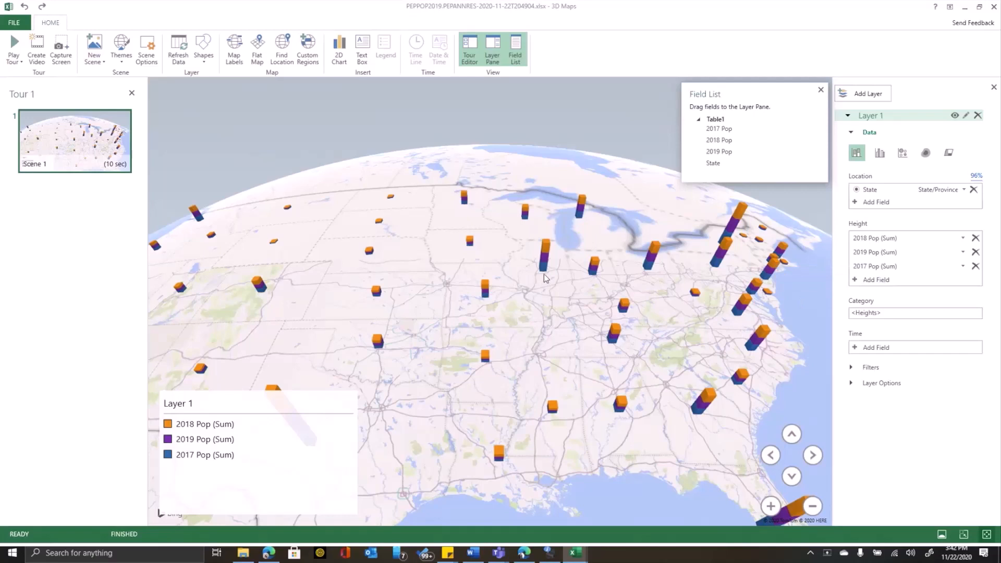
pyautogui.moveTo(451, 301)
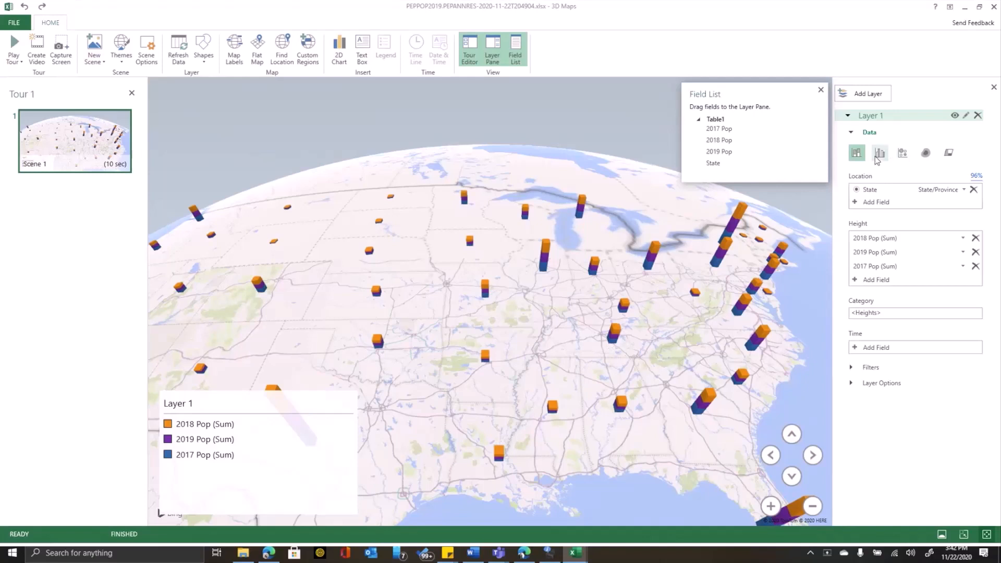
pyautogui.moveTo(879, 153)
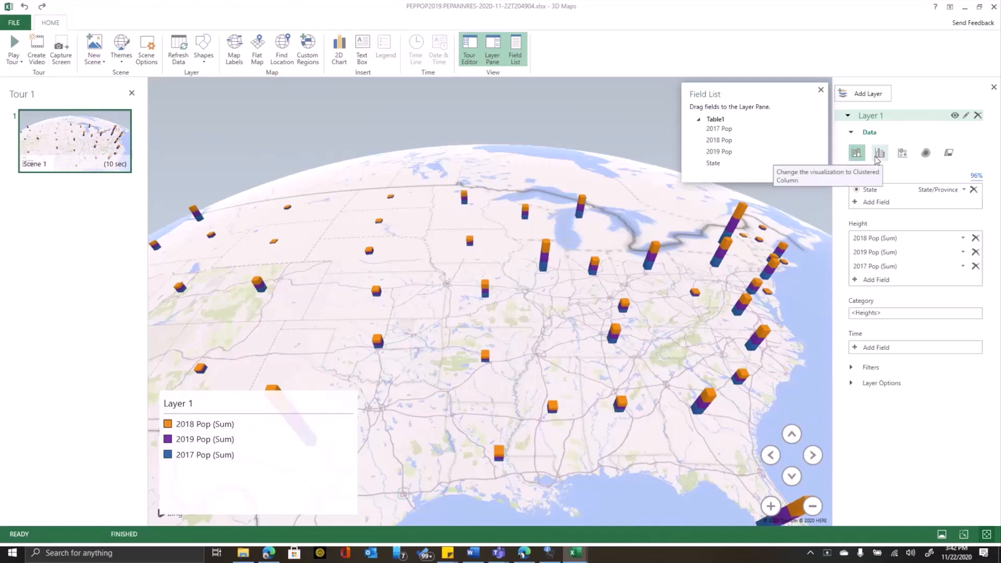
# Step: Switch the layer visualization to Clustered Column for the 2017-2019 populations
pyautogui.click(880, 152)
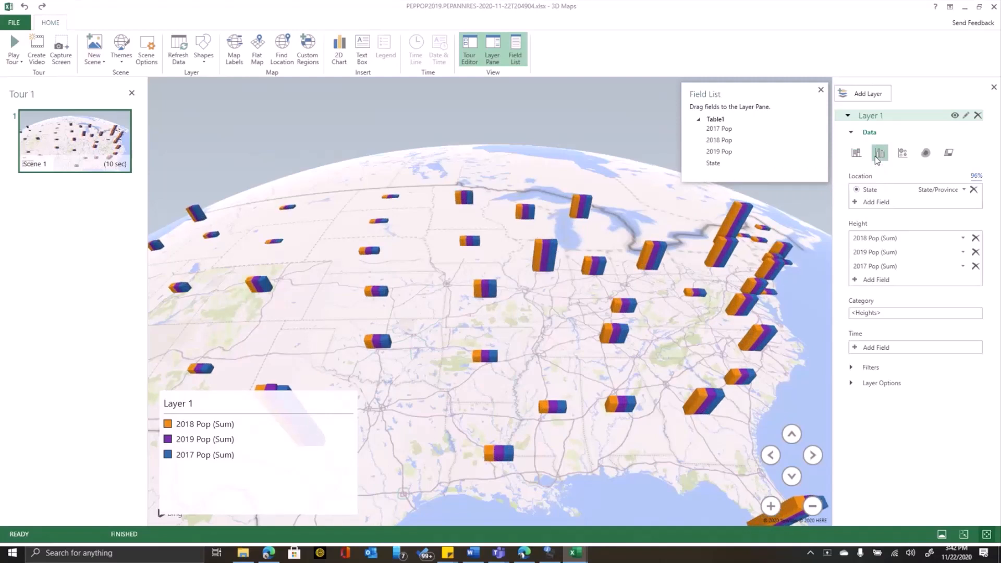
pyautogui.moveTo(966, 116)
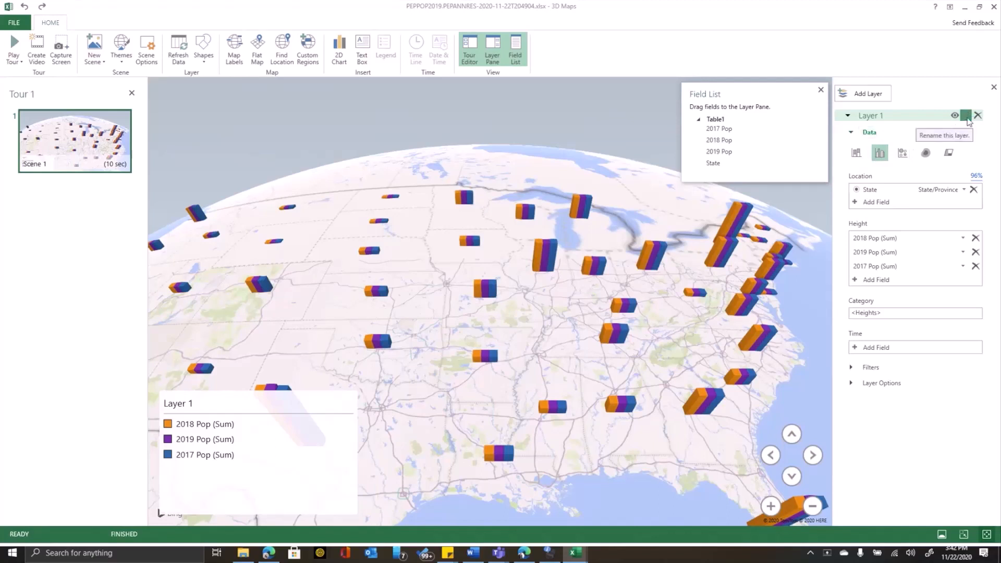
# Step: Rename the data layer to 'Population Estimates'
pyautogui.click(966, 116)
pyautogui.write('Population Estimates')
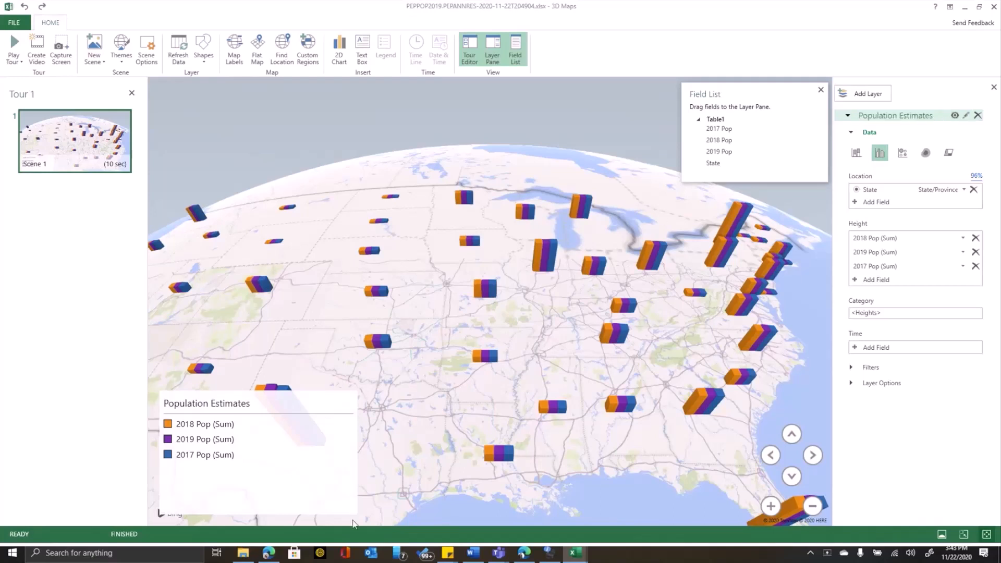
pyautogui.moveTo(364, 529)
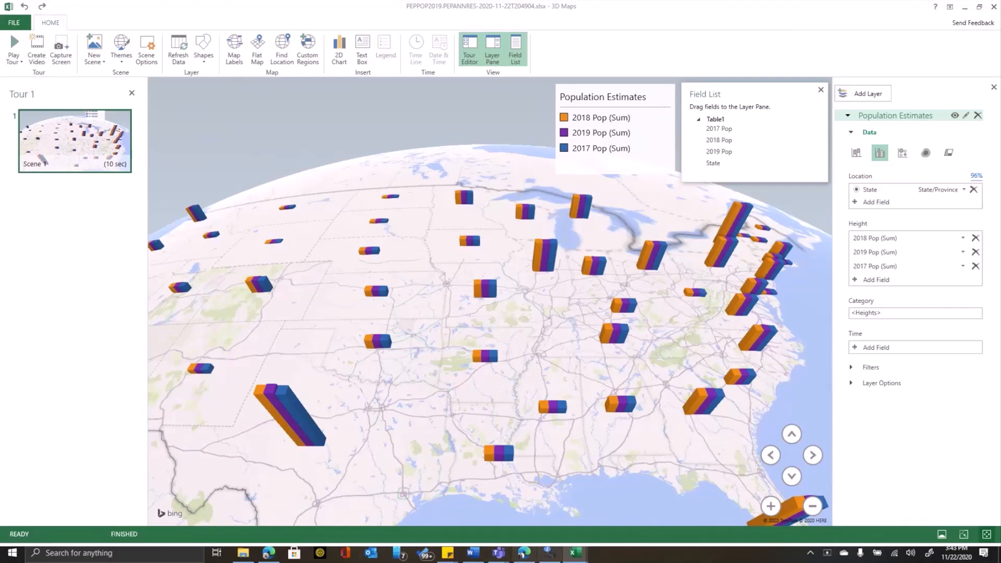
# Step: Zoom the globe out twice to fit more of the US columns on screen
pyautogui.click(813, 506)
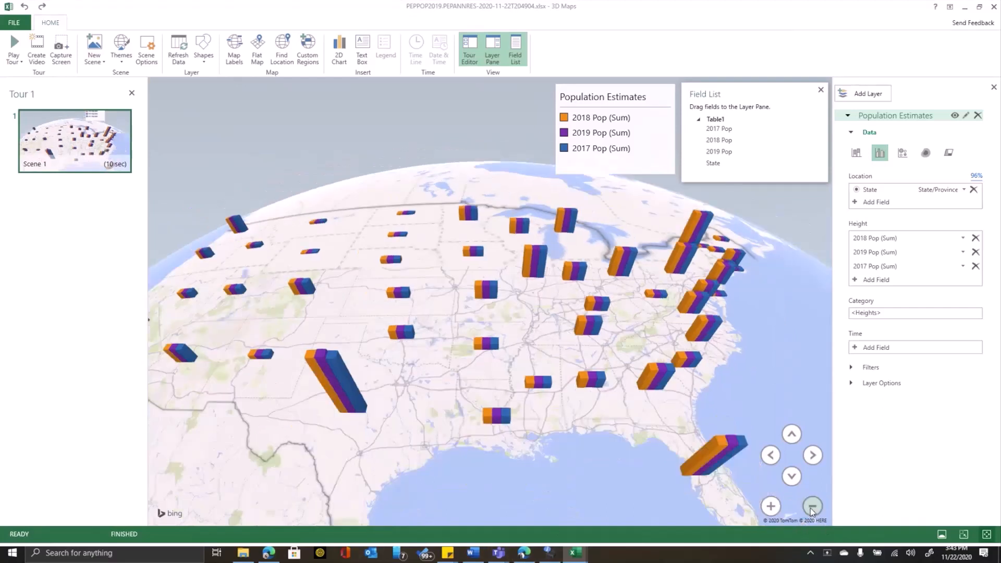
pyautogui.click(813, 507)
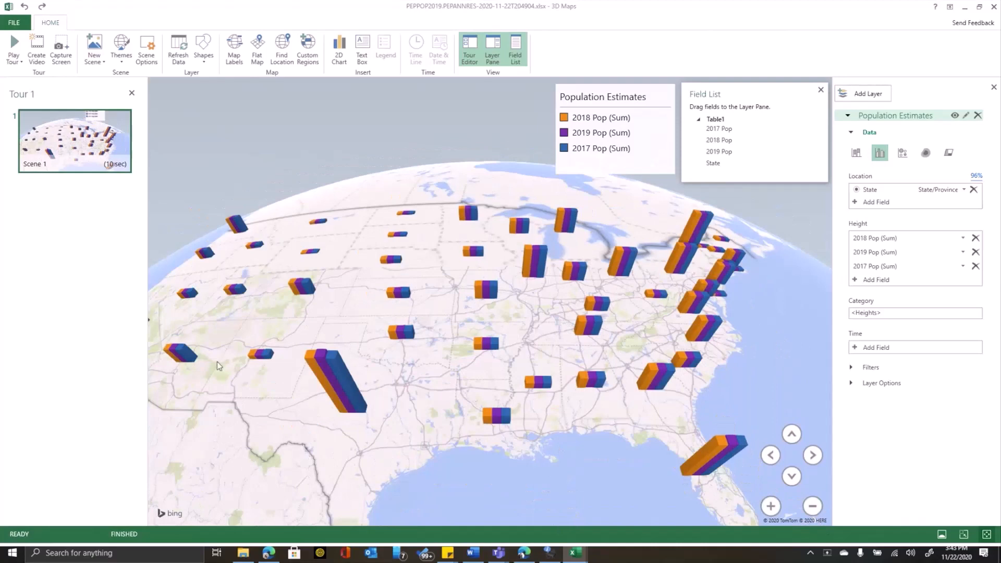
pyautogui.moveTo(644, 262)
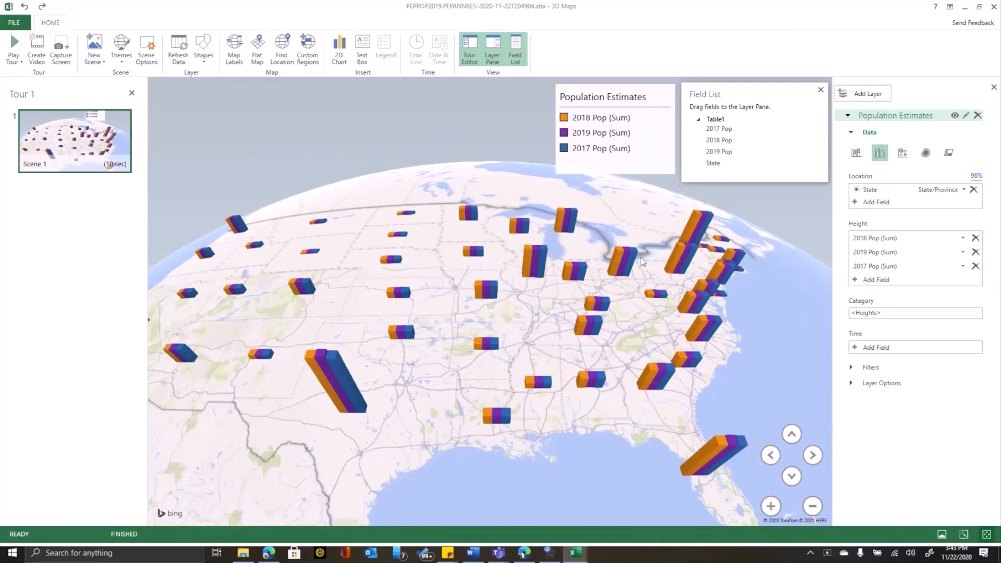
pyautogui.moveTo(528, 267)
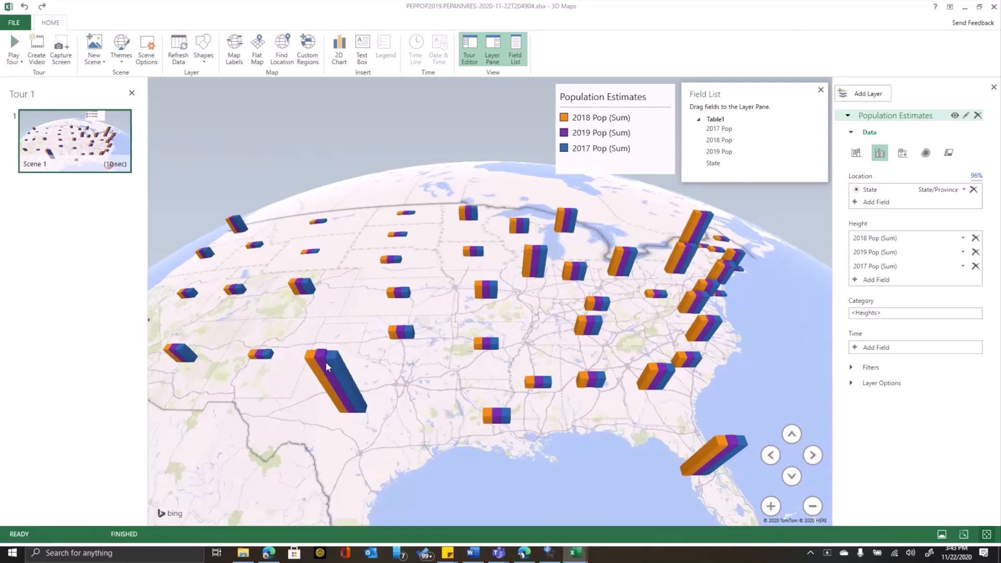
pyautogui.moveTo(279, 144)
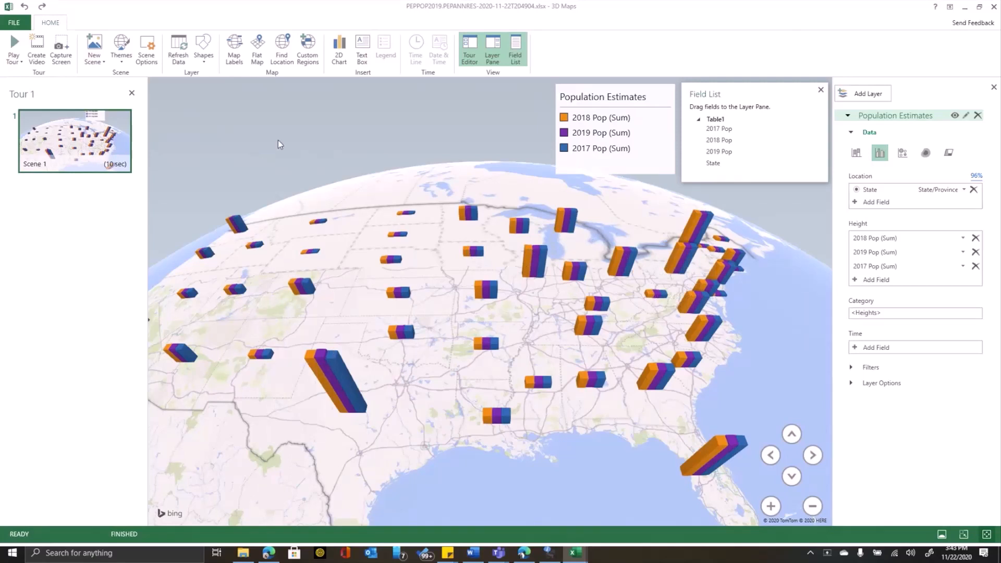
pyautogui.moveTo(234, 48)
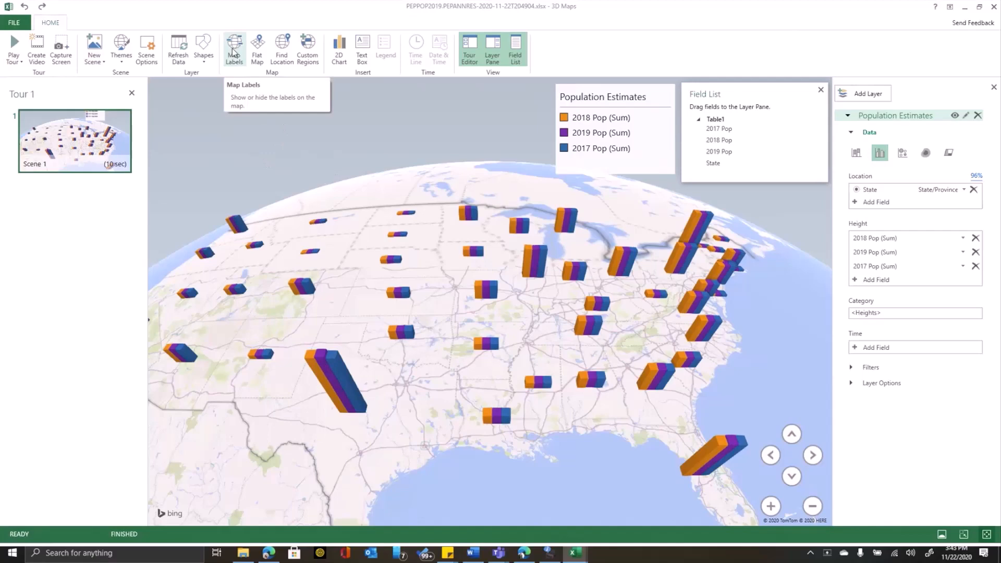
# Step: Turn on Map Labels so state and city names show beneath the columns
pyautogui.click(233, 50)
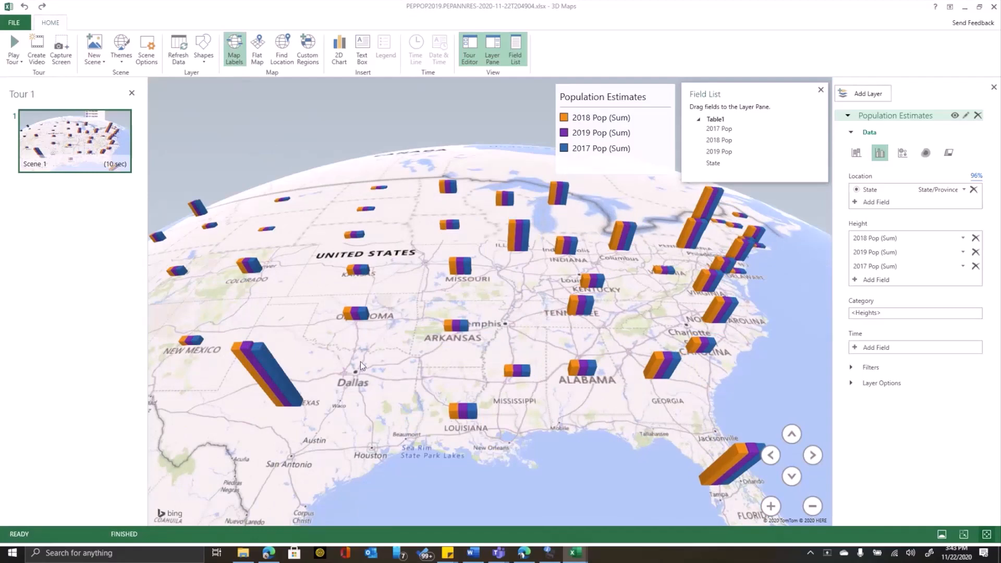
pyautogui.moveTo(346, 320)
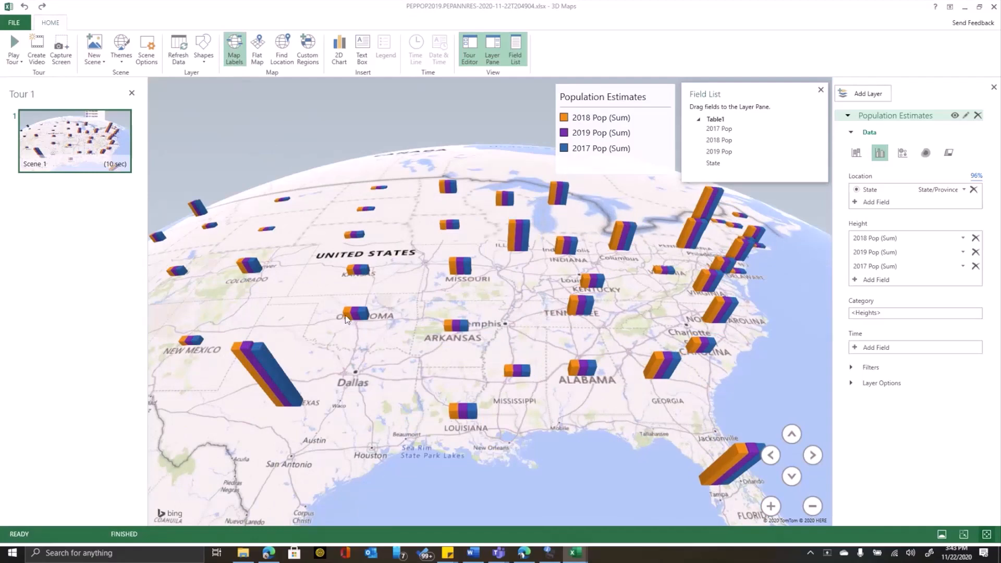
pyautogui.moveTo(258, 48)
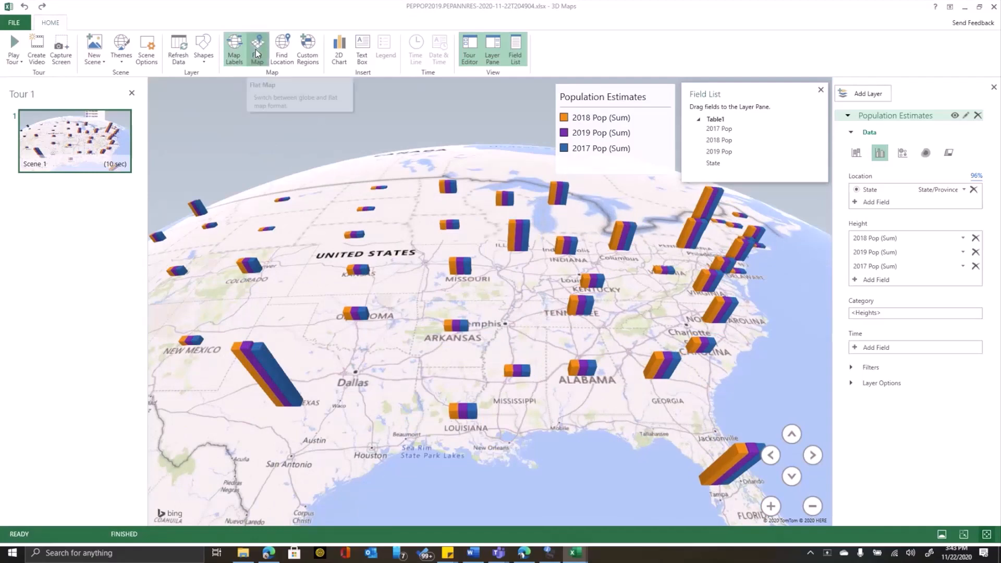
pyautogui.click(257, 48)
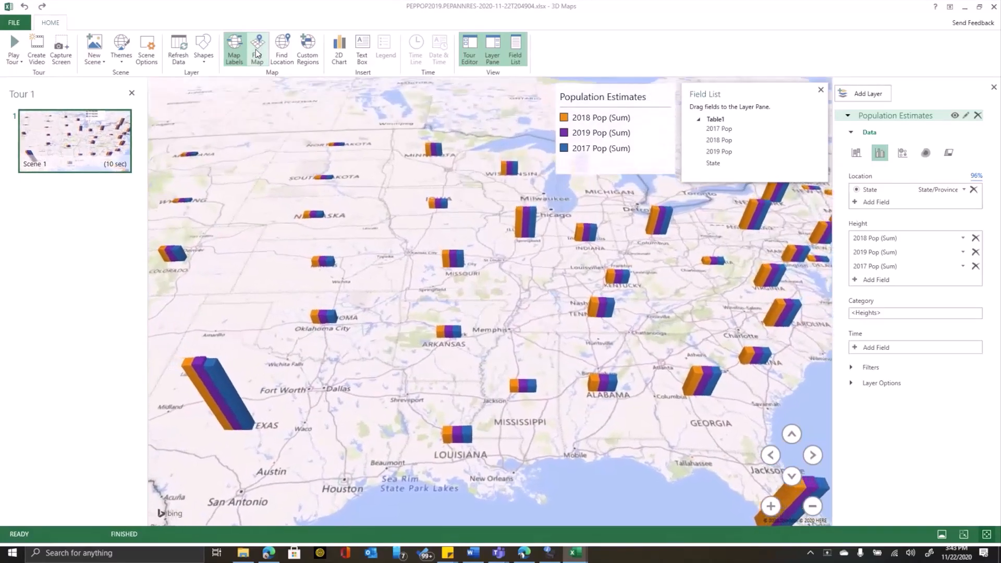
pyautogui.click(256, 51)
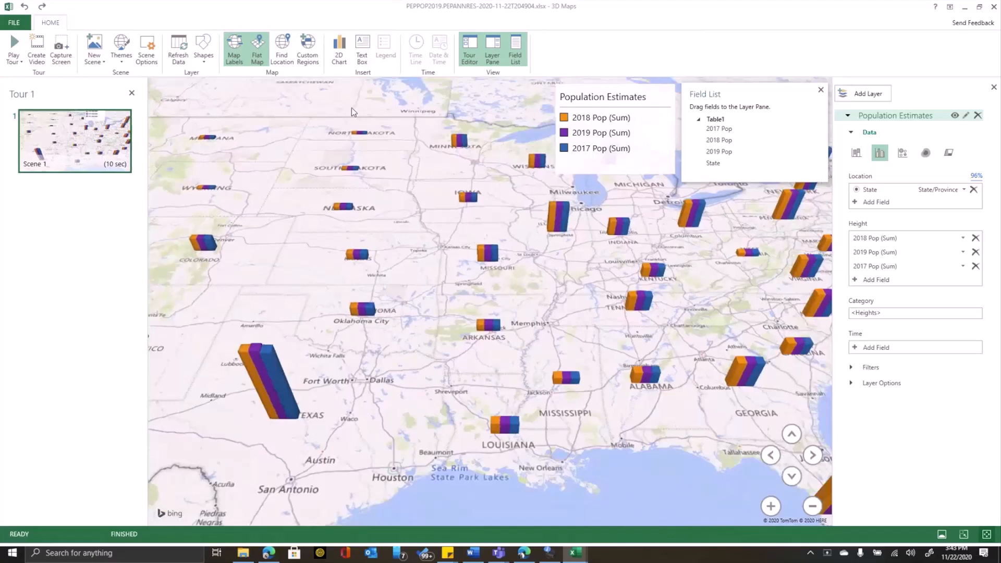
pyautogui.click(792, 477)
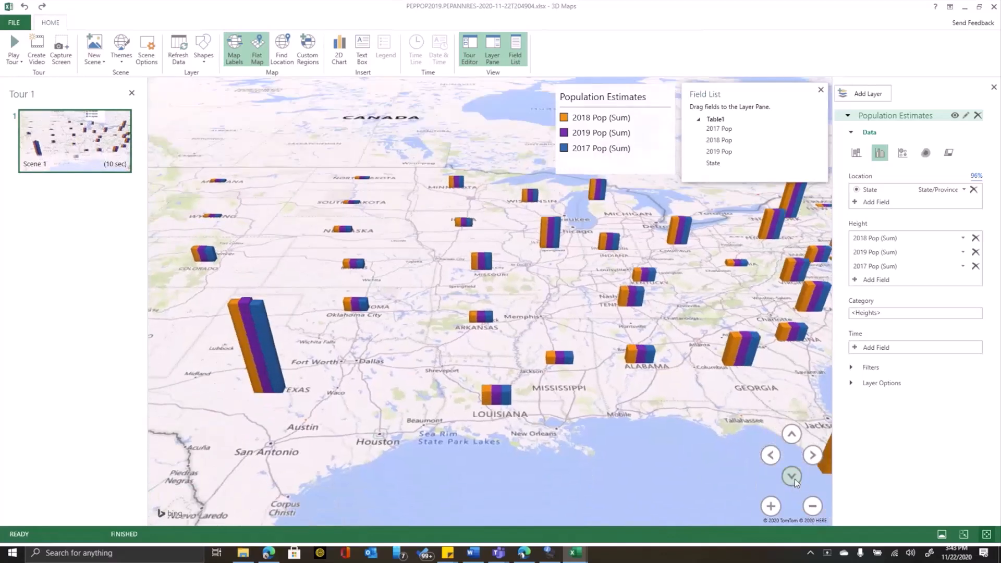
pyautogui.moveTo(258, 48)
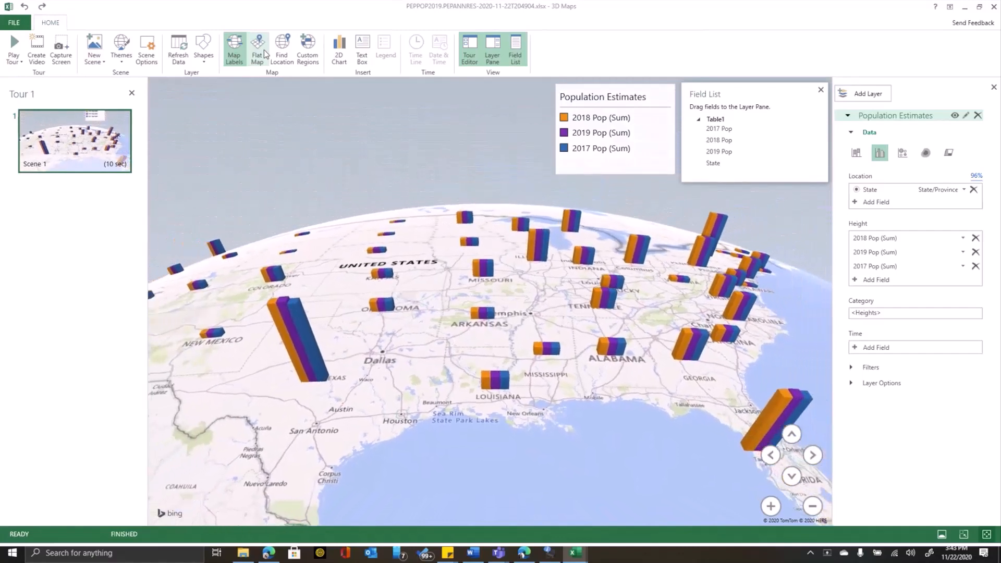
pyautogui.moveTo(890, 347)
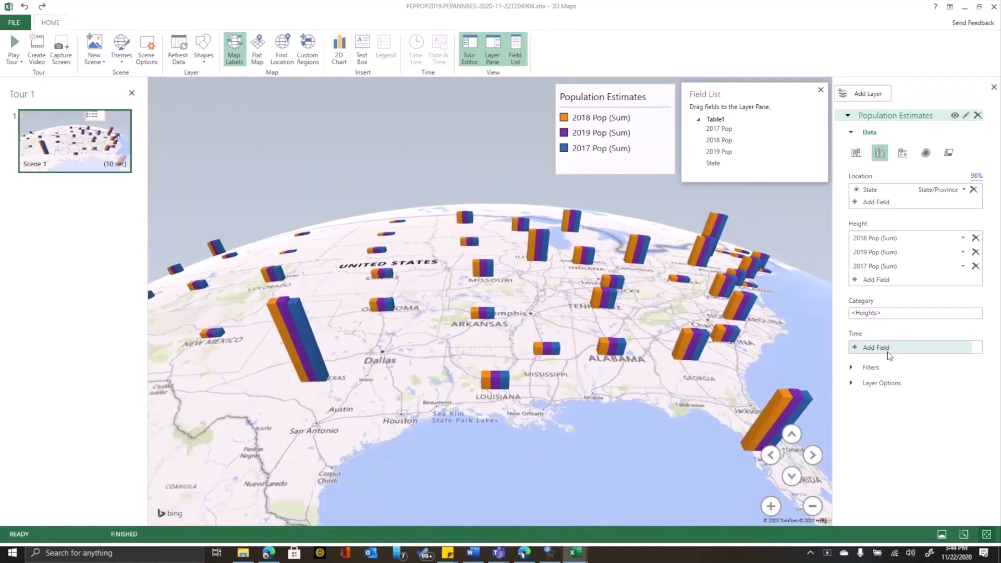
# Step: Expand Filters and Layer Options and set the column Color series to 2017 Pop
pyautogui.click(853, 367)
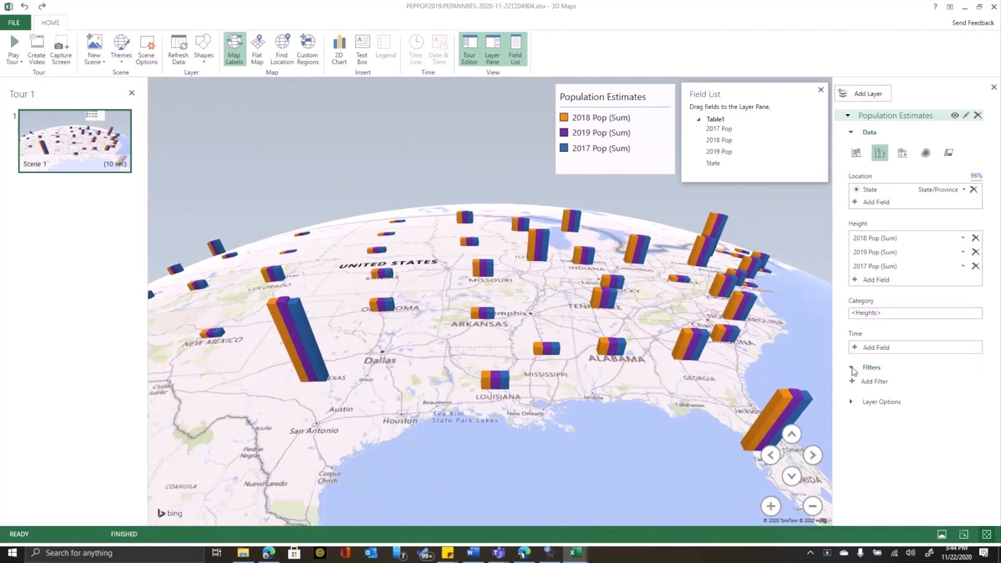
pyautogui.moveTo(886, 326)
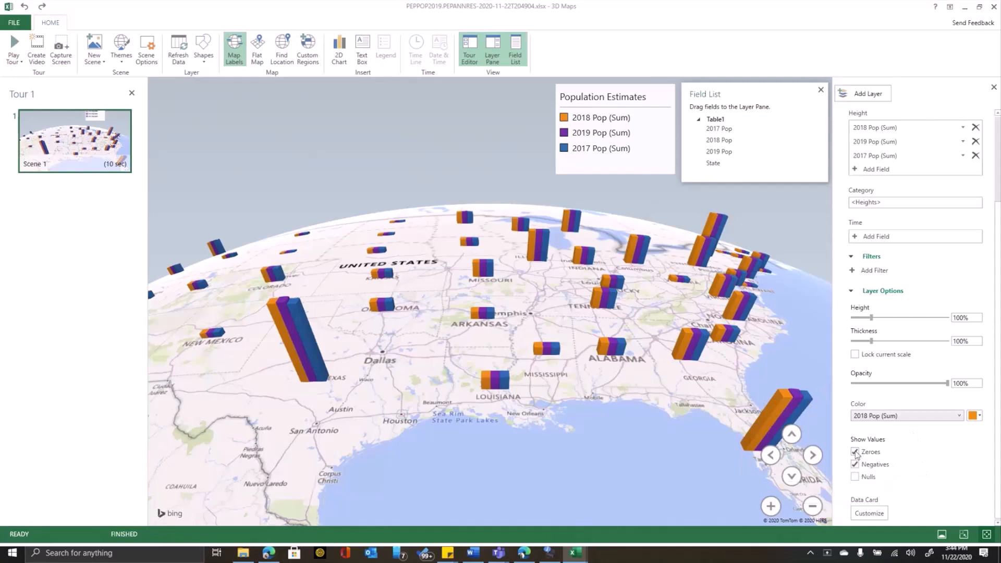
pyautogui.click(856, 452)
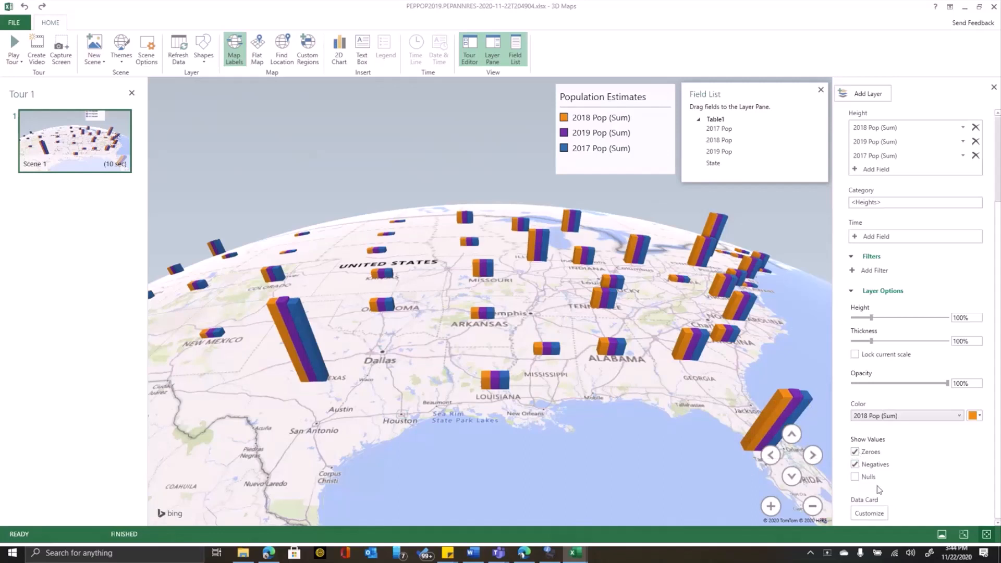
pyautogui.click(604, 345)
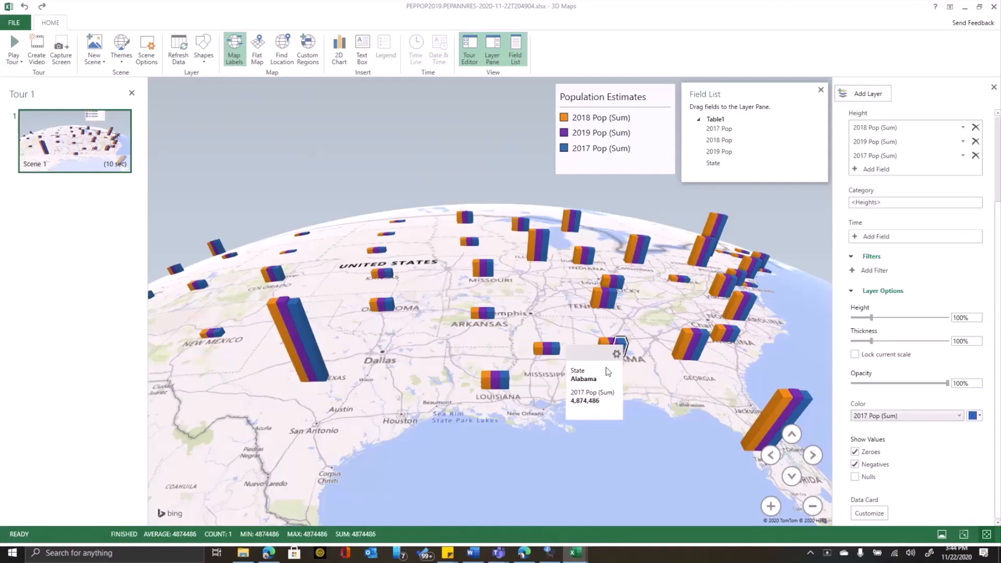
# Step: Select Alabama's 2017 column, view the Data Card Customize dialog, and cancel without changes
pyautogui.click(821, 93)
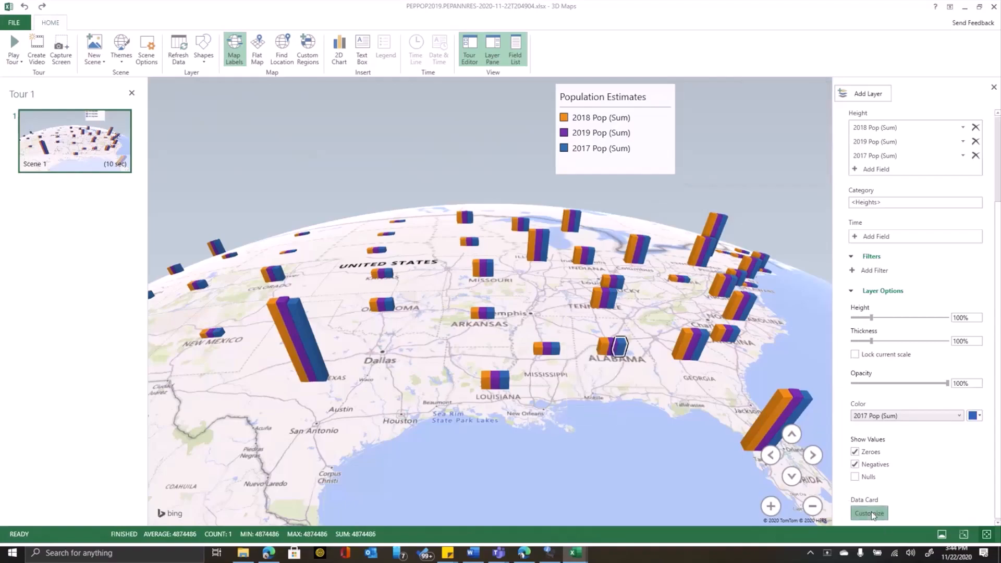
pyautogui.click(869, 513)
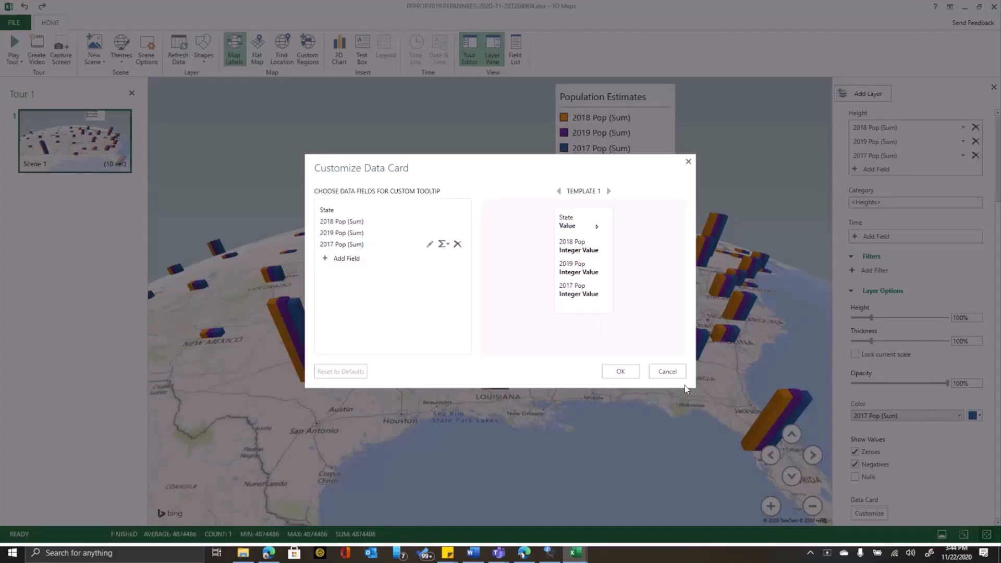
pyautogui.click(667, 371)
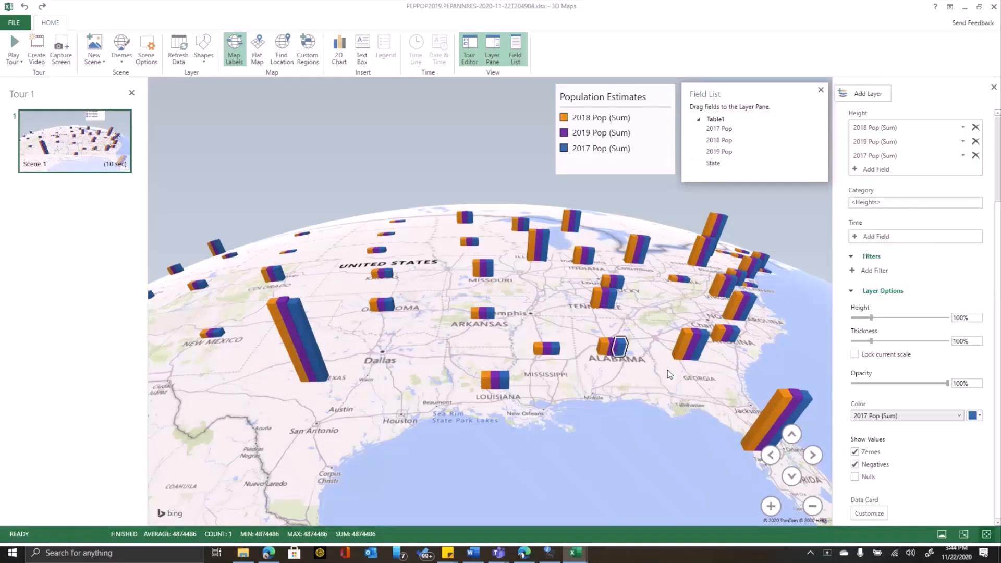
pyautogui.moveTo(414, 221)
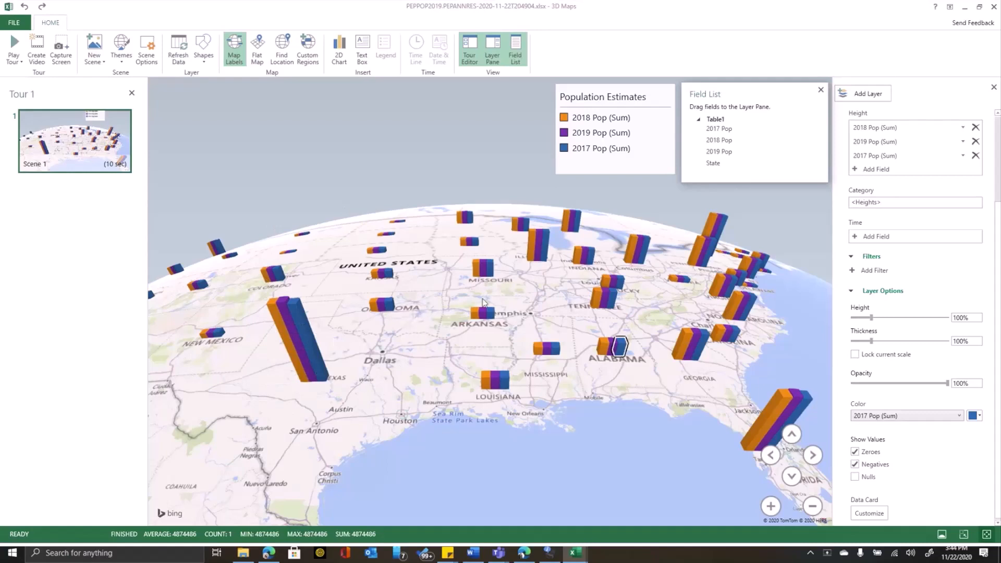
pyautogui.moveTo(305, 117)
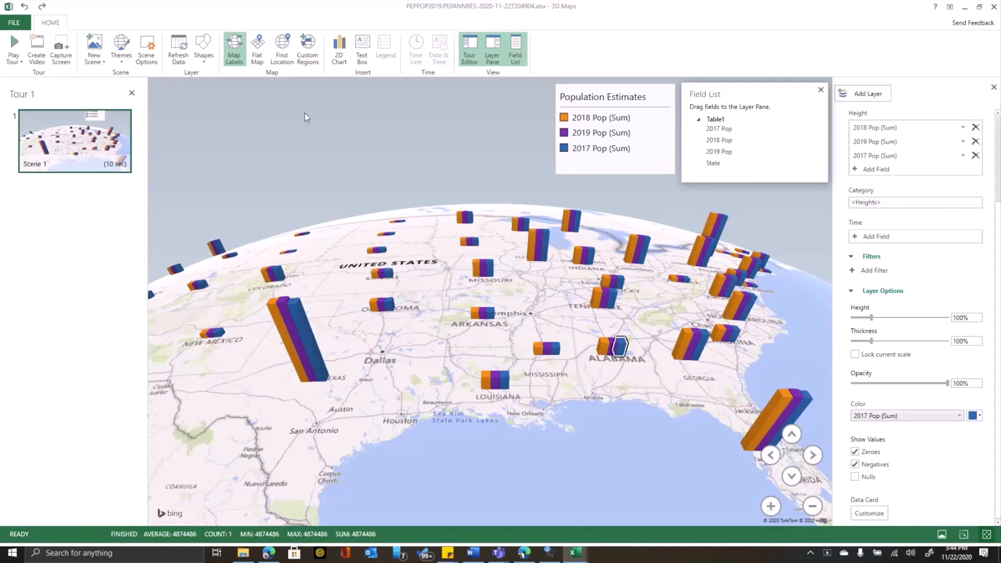